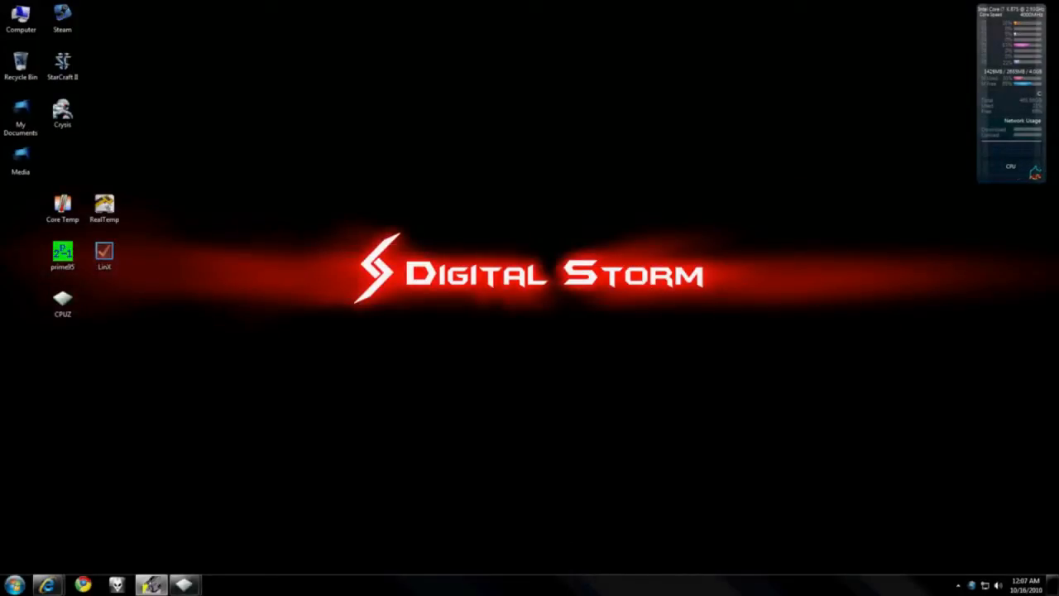
mouse_move(787, 460)
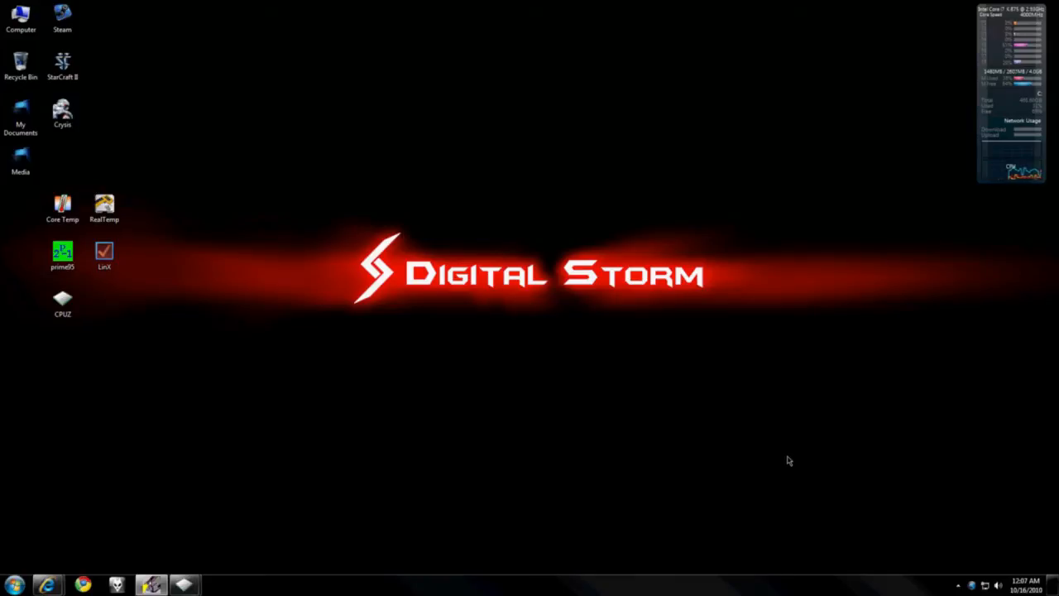
mouse_move(751, 457)
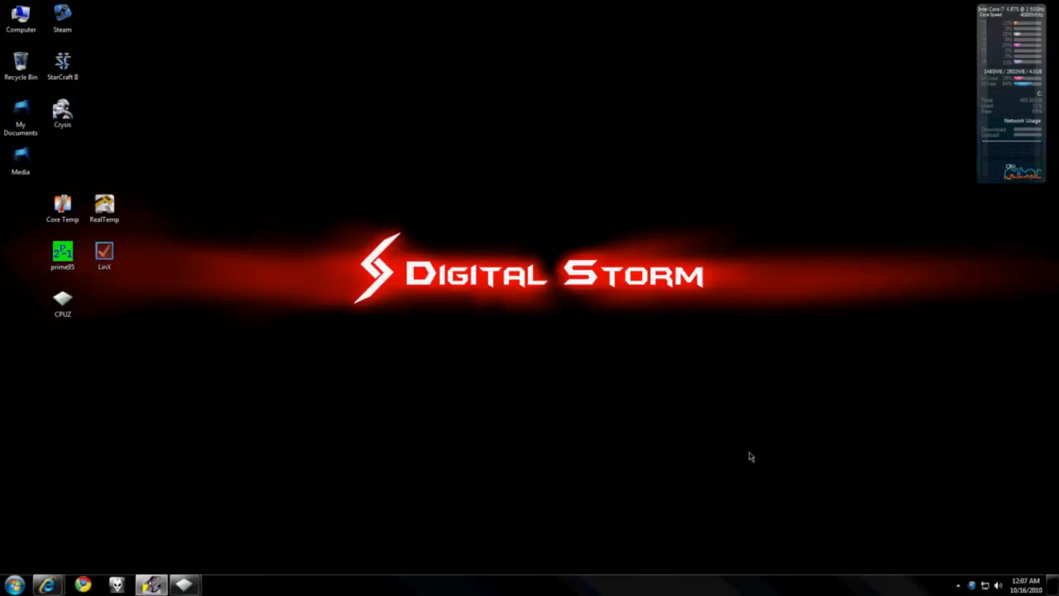
mouse_move(641, 440)
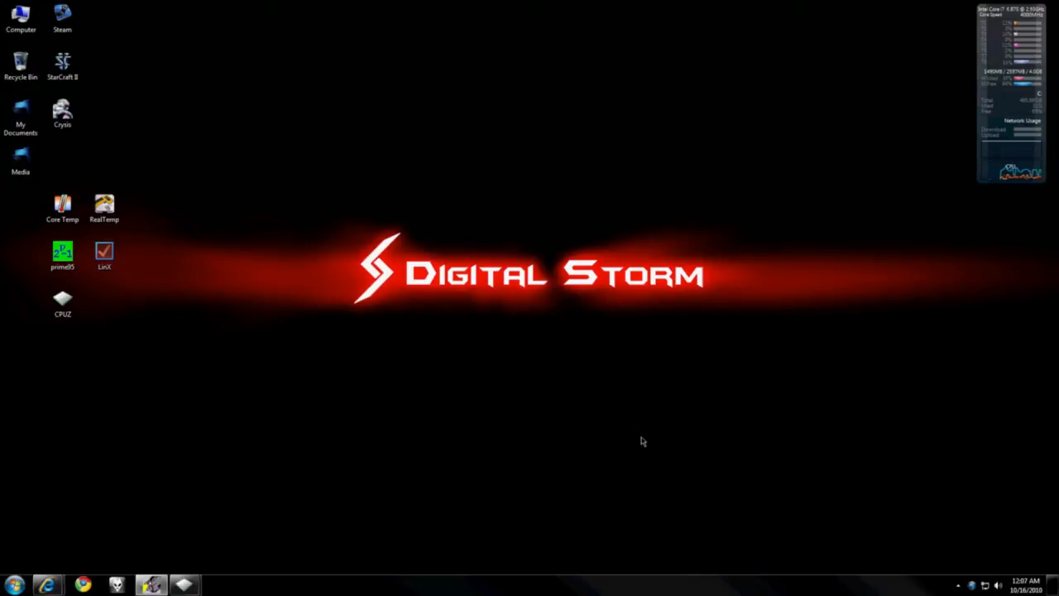
mouse_move(519, 410)
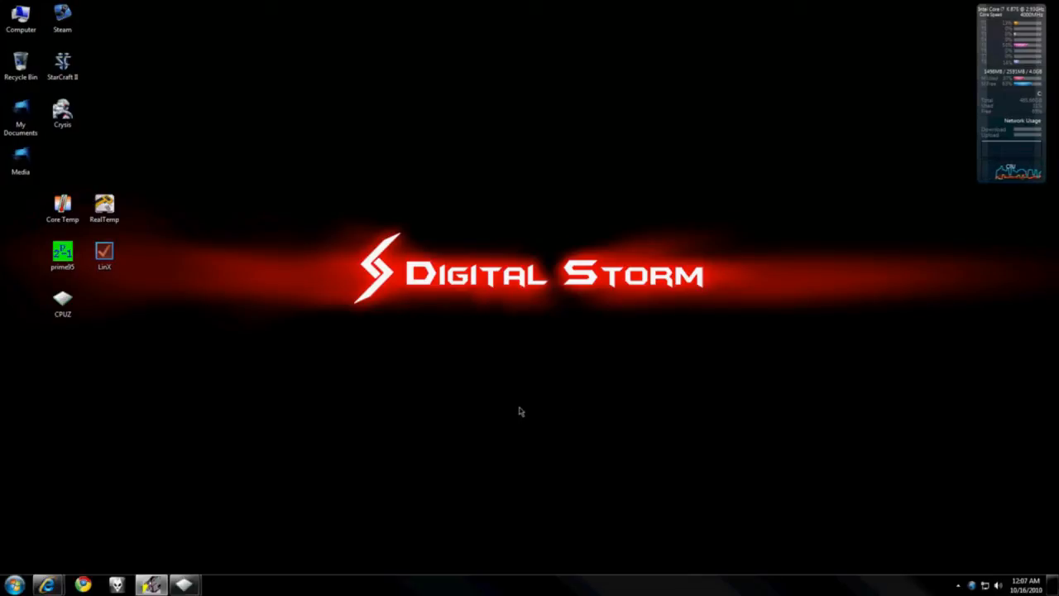
Step: Launch Real Temp and Core Temp from their desktop icons to monitor the i7 875K cores
click(104, 205)
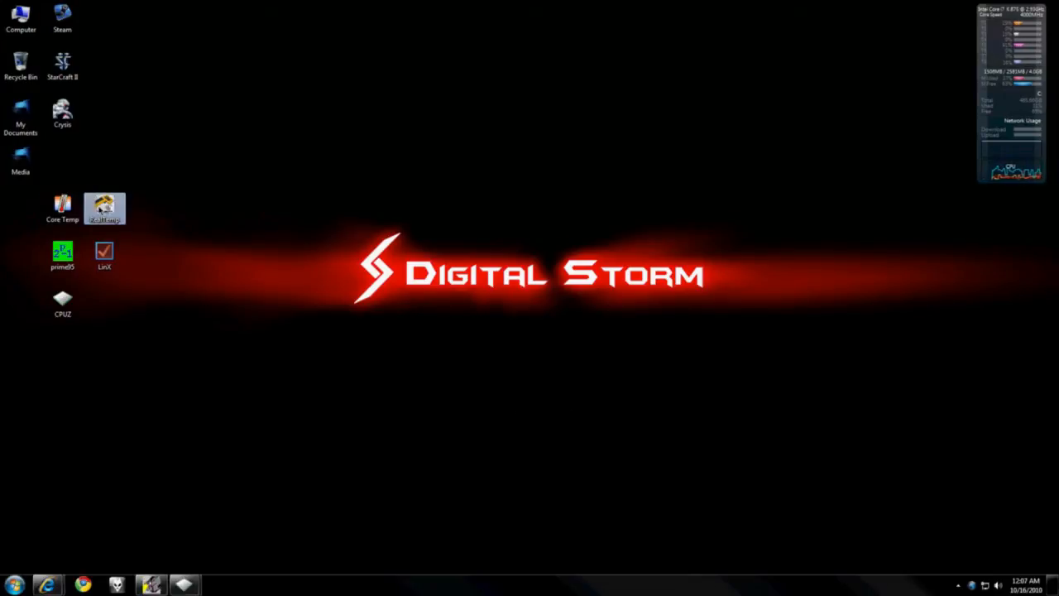
double_click(104, 207)
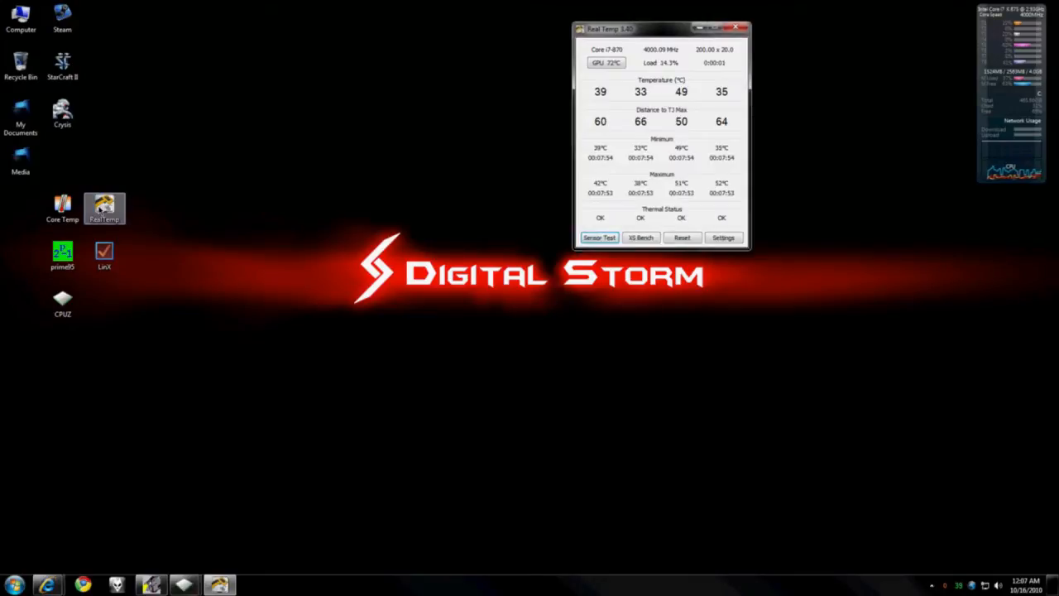
double_click(63, 207)
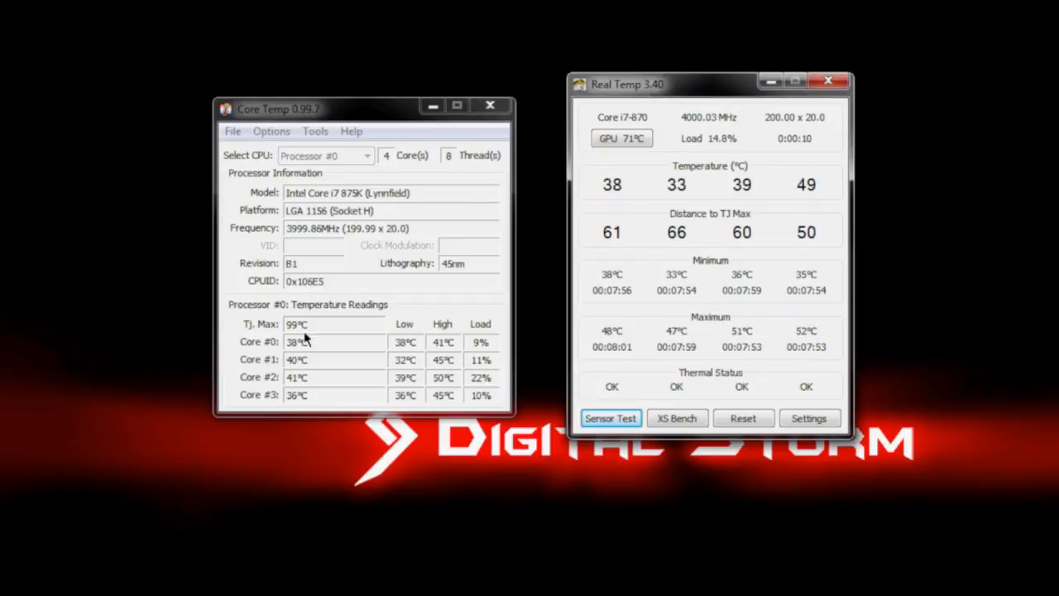
mouse_move(325, 371)
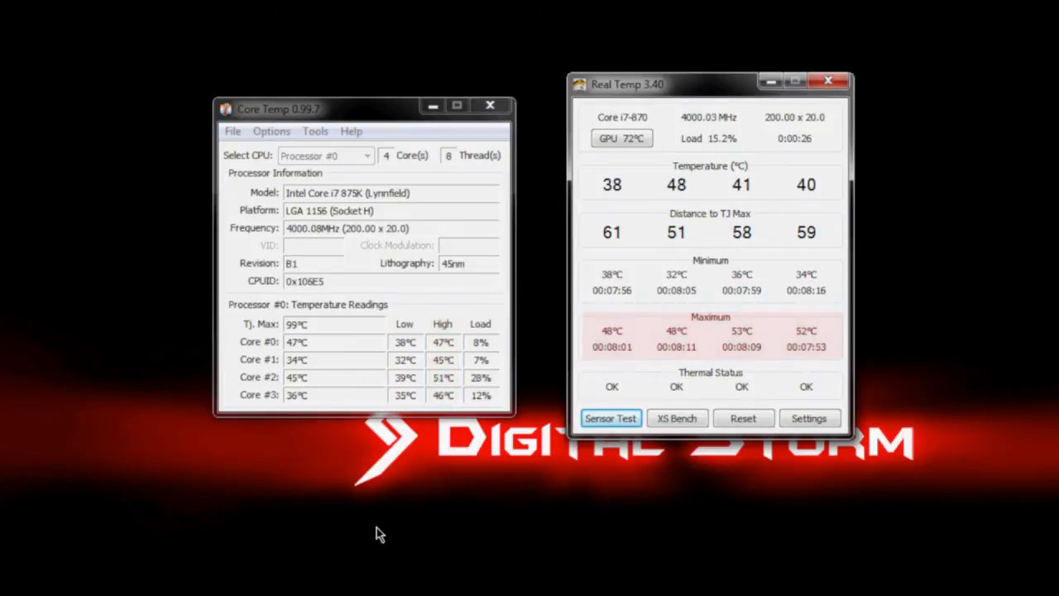
Step: Show Core Temp's overheat protection, set to activate at 87 °C with popup and shutdown enabled
click(271, 130)
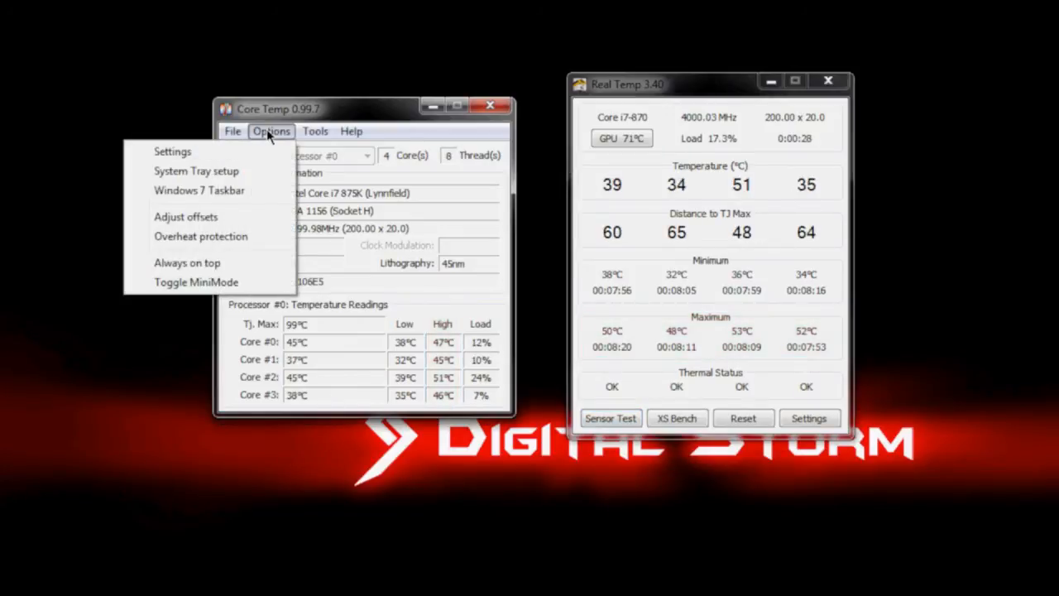
click(200, 234)
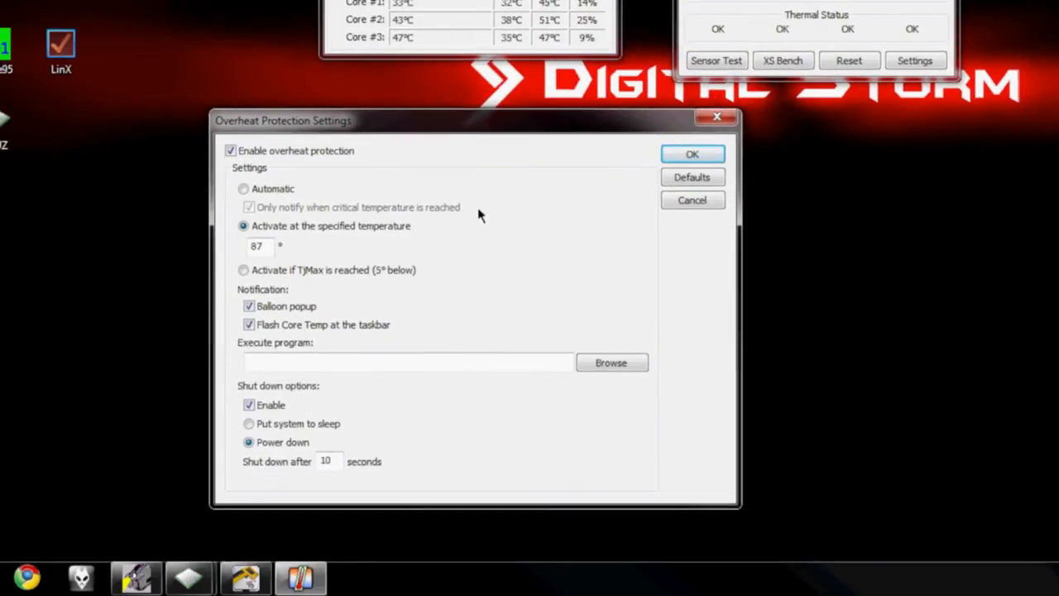
mouse_move(389, 254)
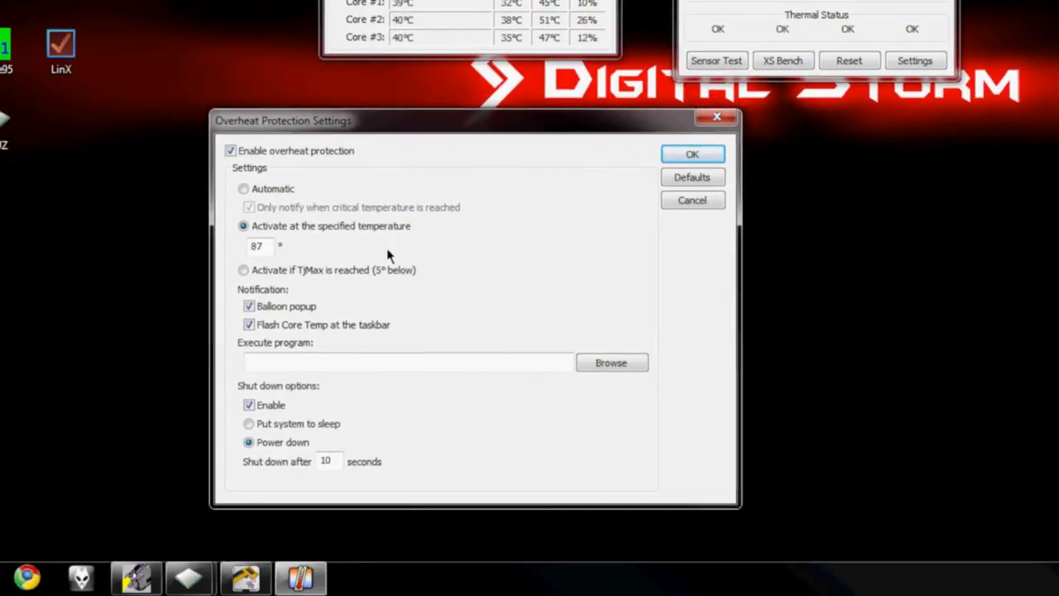
triple_click(257, 245)
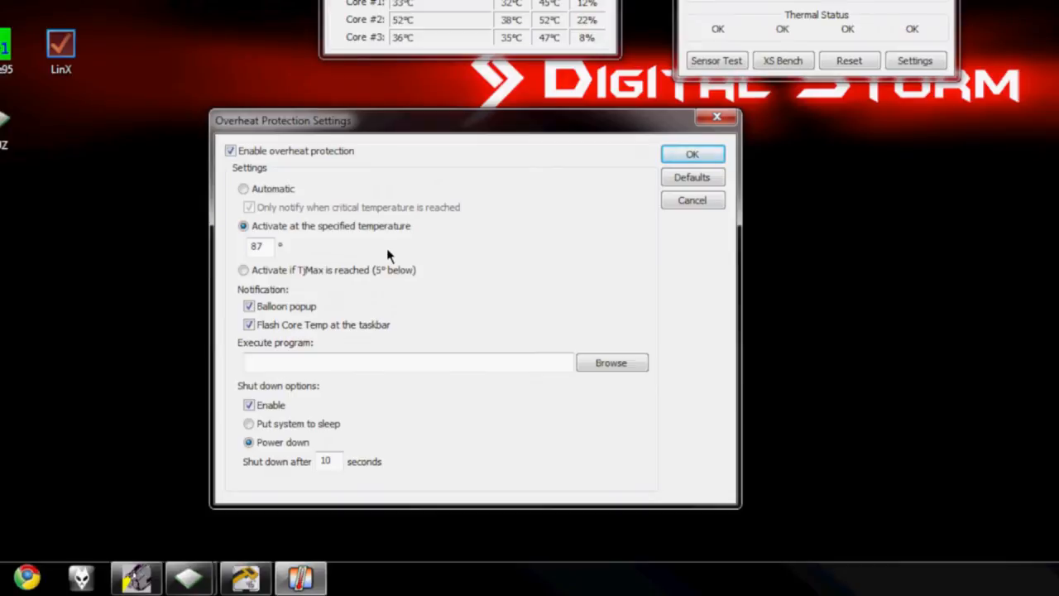
mouse_move(367, 423)
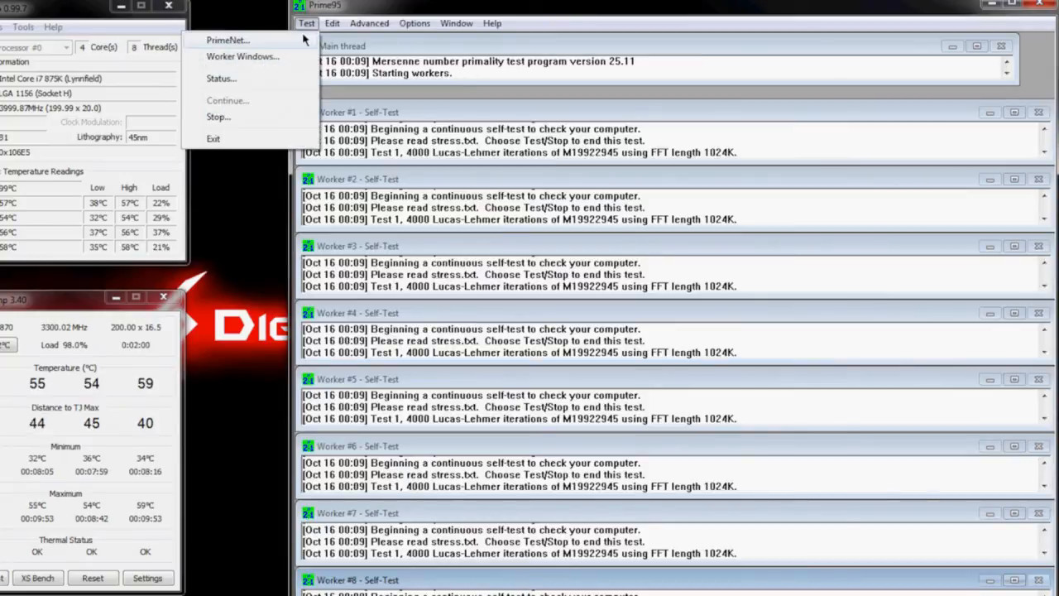
Step: Stop the Prime95 torture test on all workers, each halting with 0 errors and 0 warnings
click(218, 116)
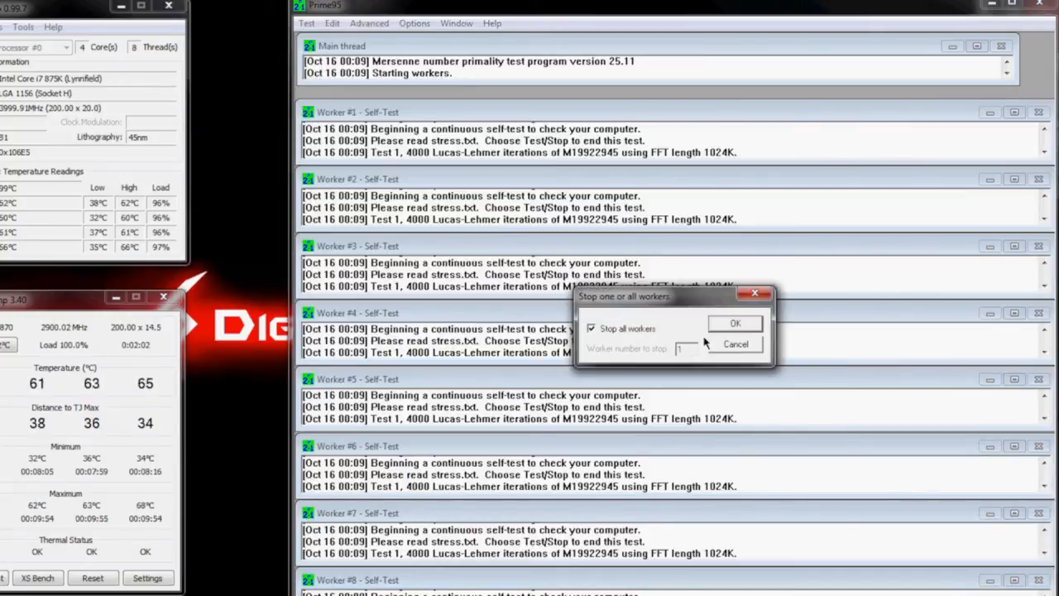
click(734, 323)
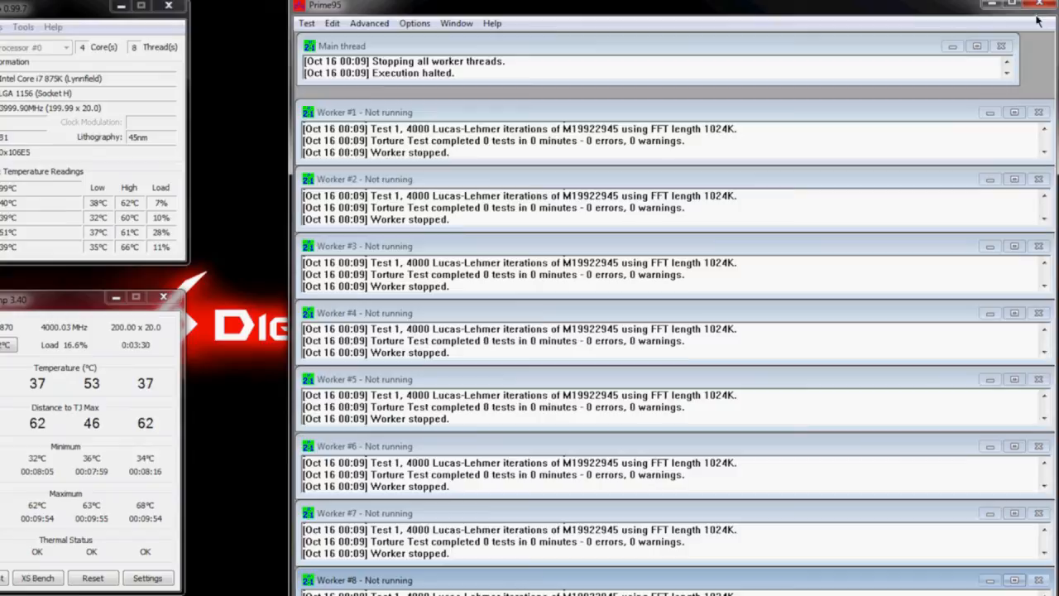
Step: Close Prime95 and stop the LinX Linpack run using all available memory after 1 s
click(1039, 5)
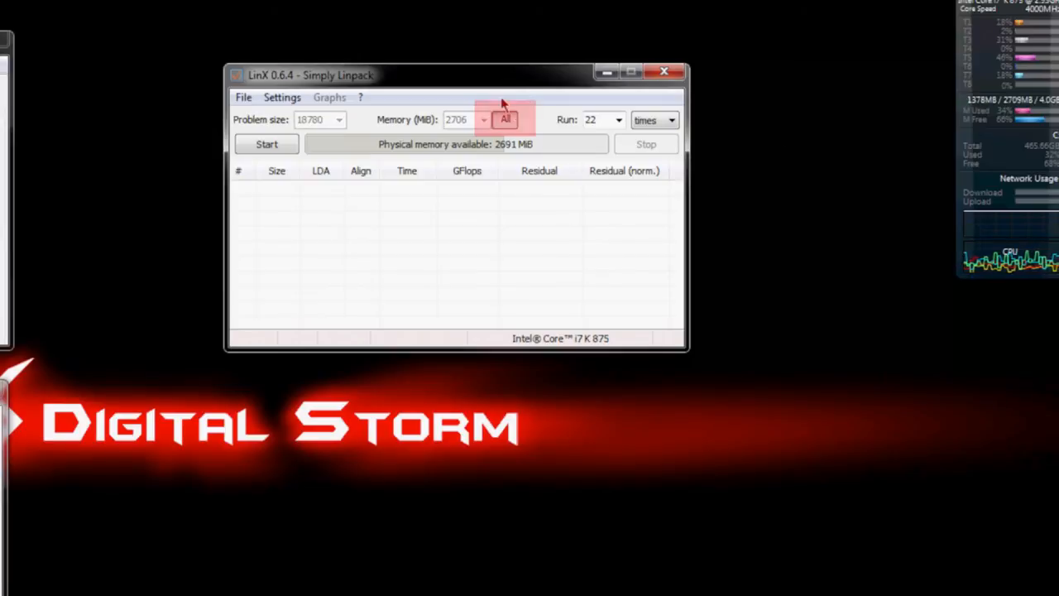
mouse_move(378, 113)
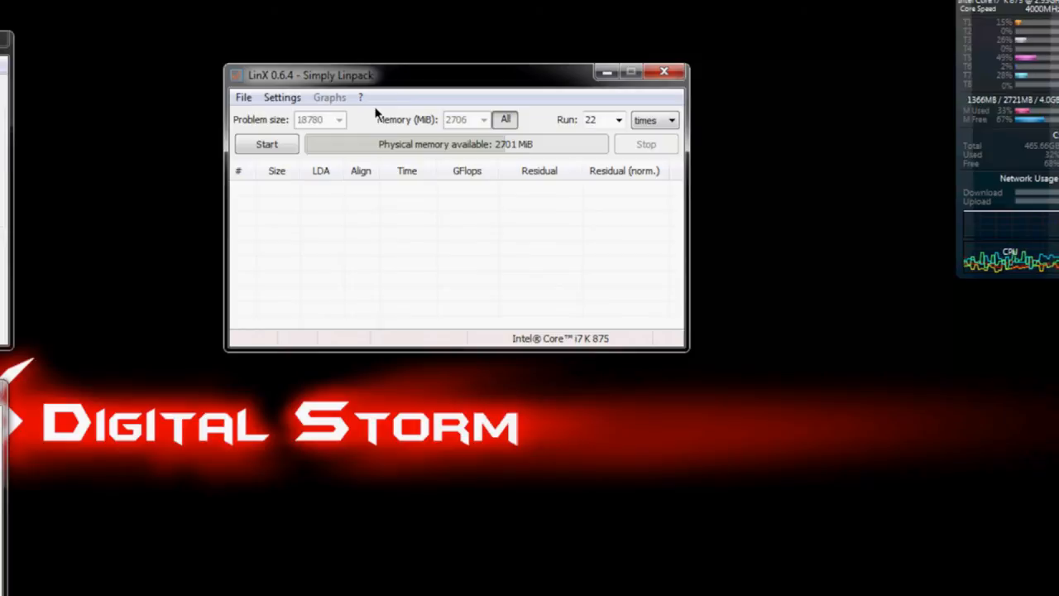
click(266, 144)
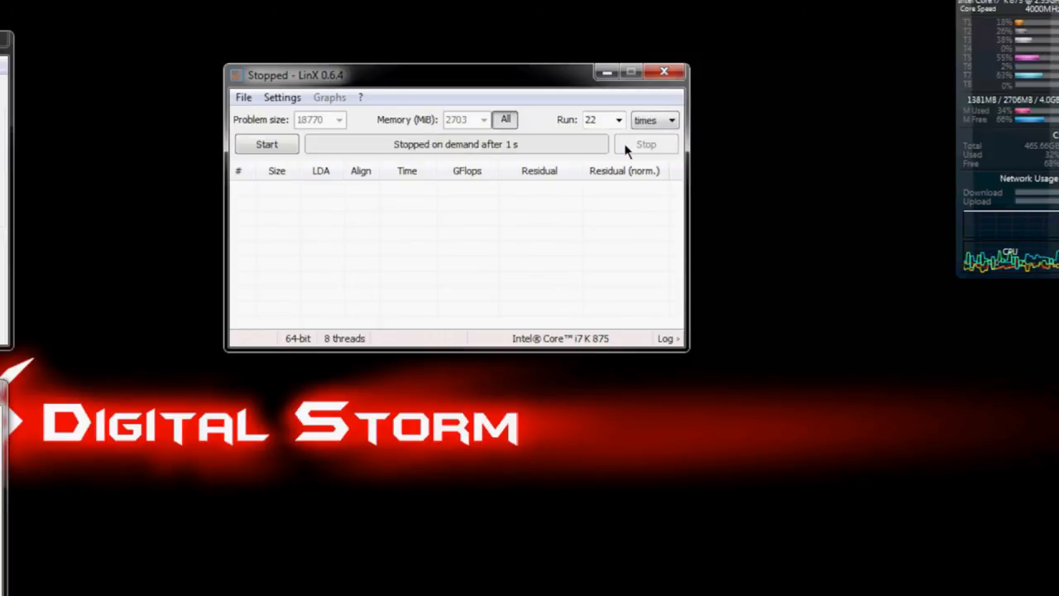
mouse_move(646, 144)
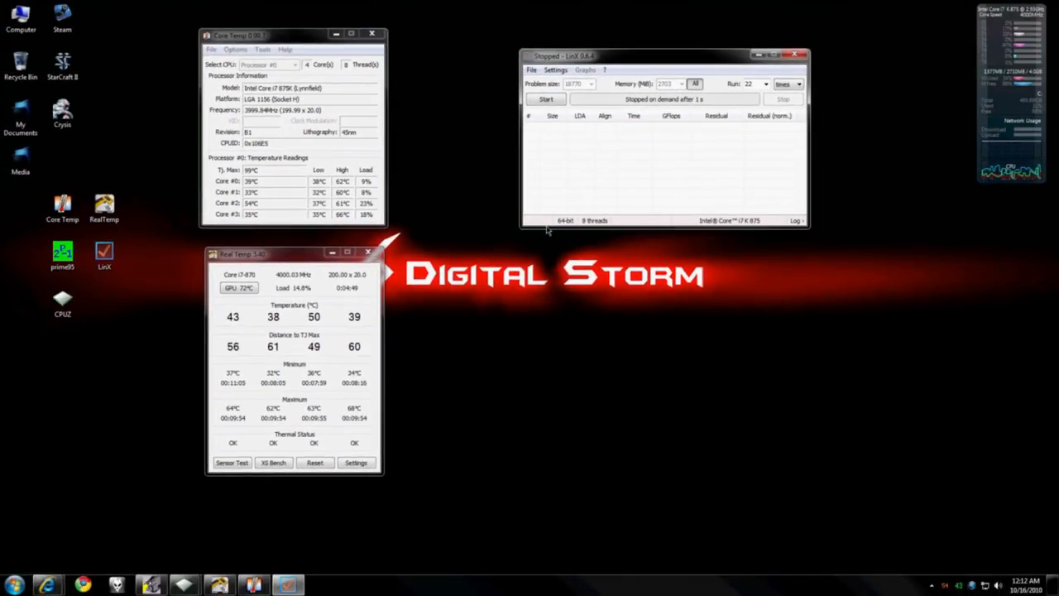
Step: Launch CPU-Z twice below the monitors, showing CPU details and memory timings at 1600 MHz
click(799, 56)
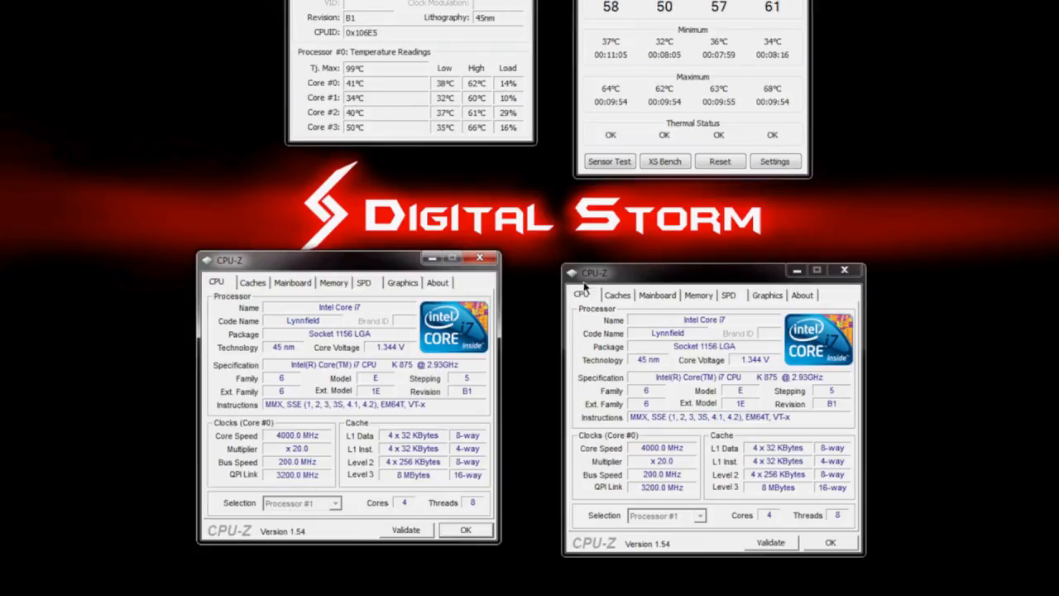
click(694, 288)
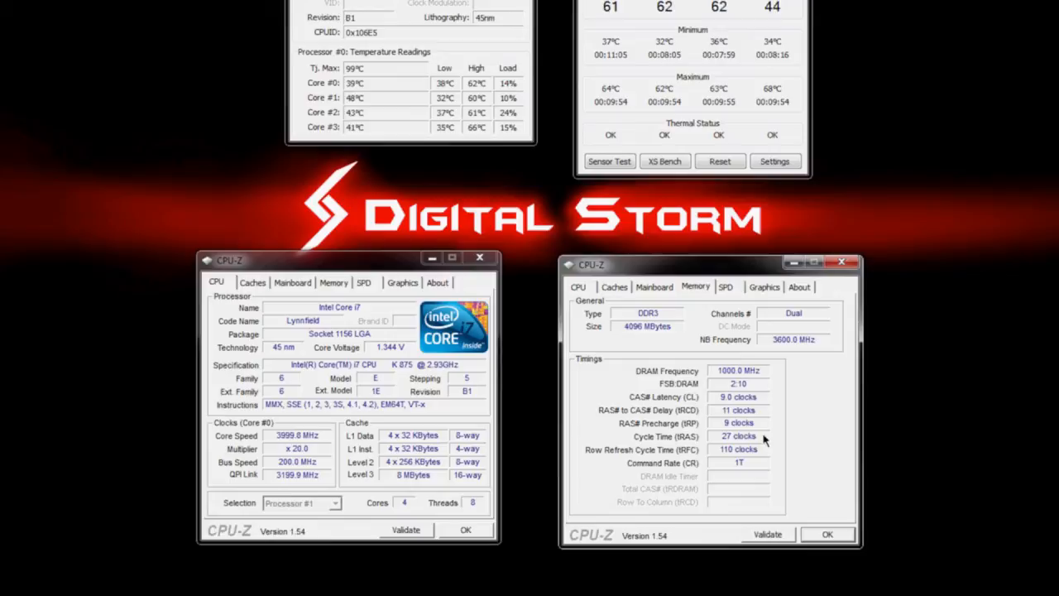
mouse_move(58, 463)
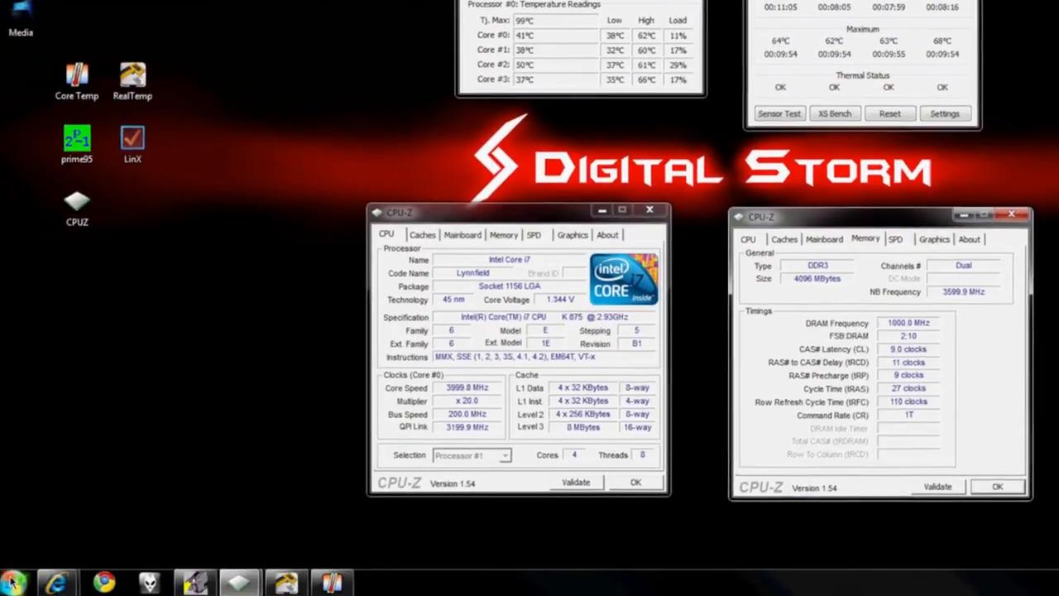
click(14, 582)
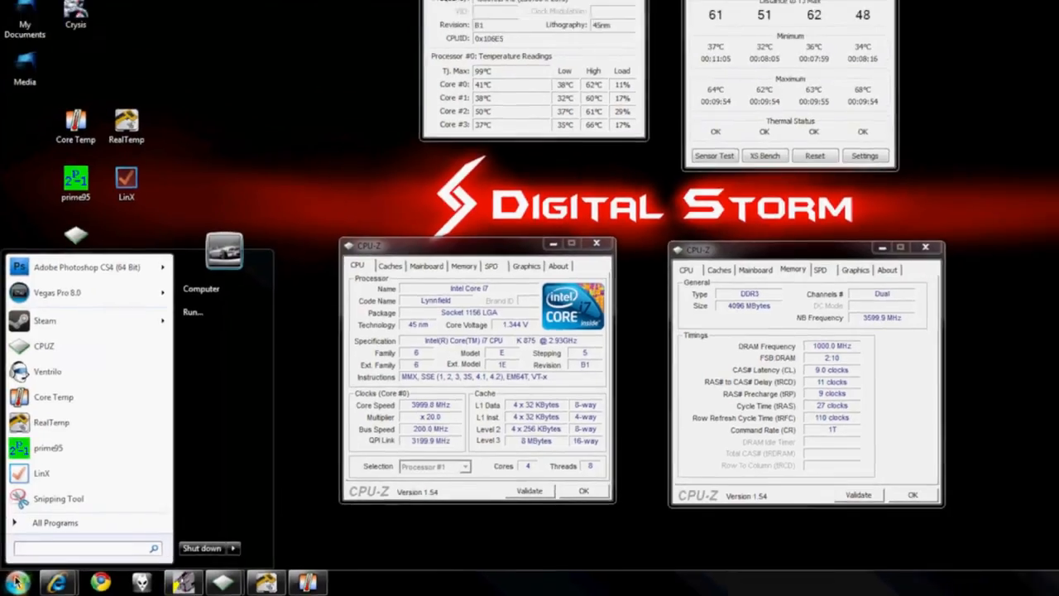
Step: Snip the temperature and CPU-Z windows, save as Capture on the Desktop, and close Snipping Tool
click(13, 582)
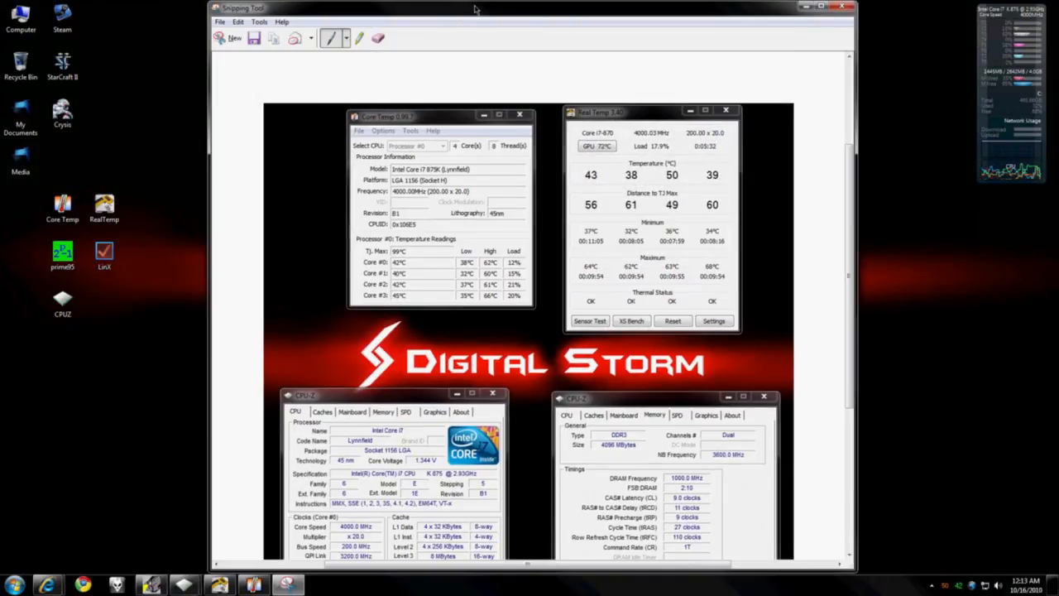
drag(476, 6, 521, 62)
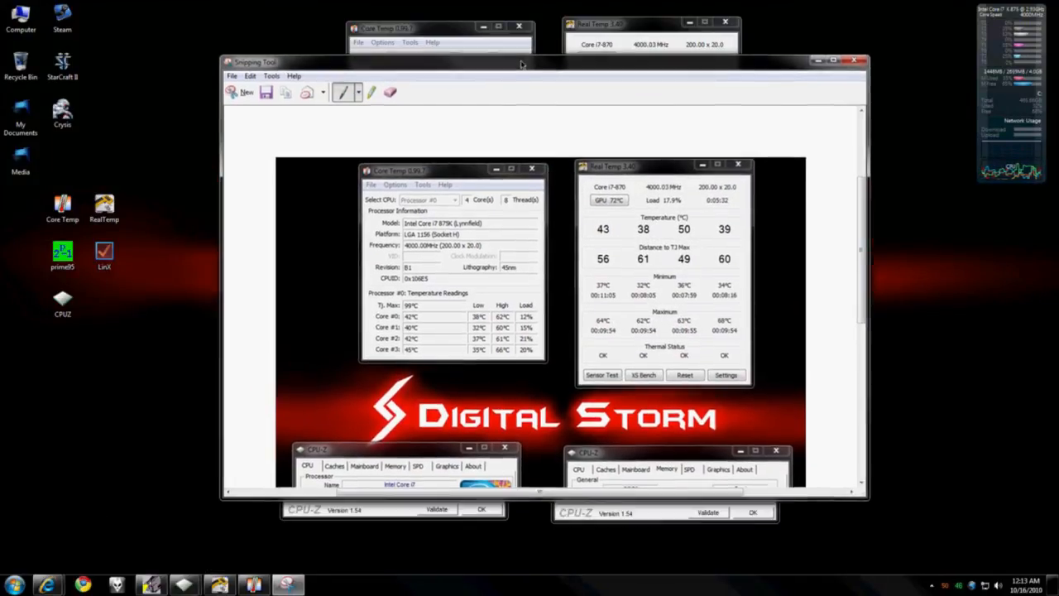
click(267, 93)
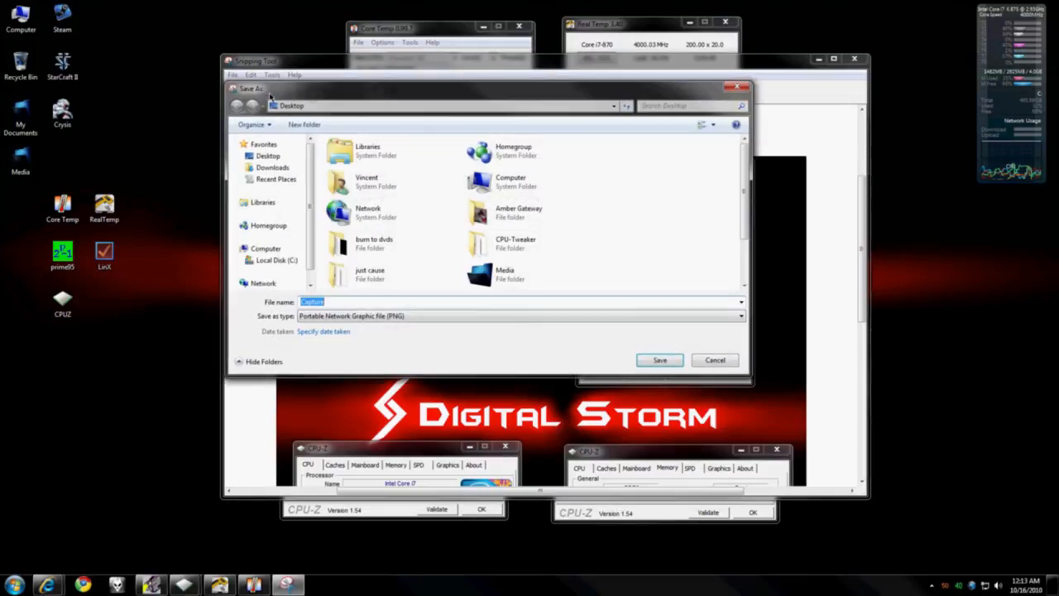
click(658, 359)
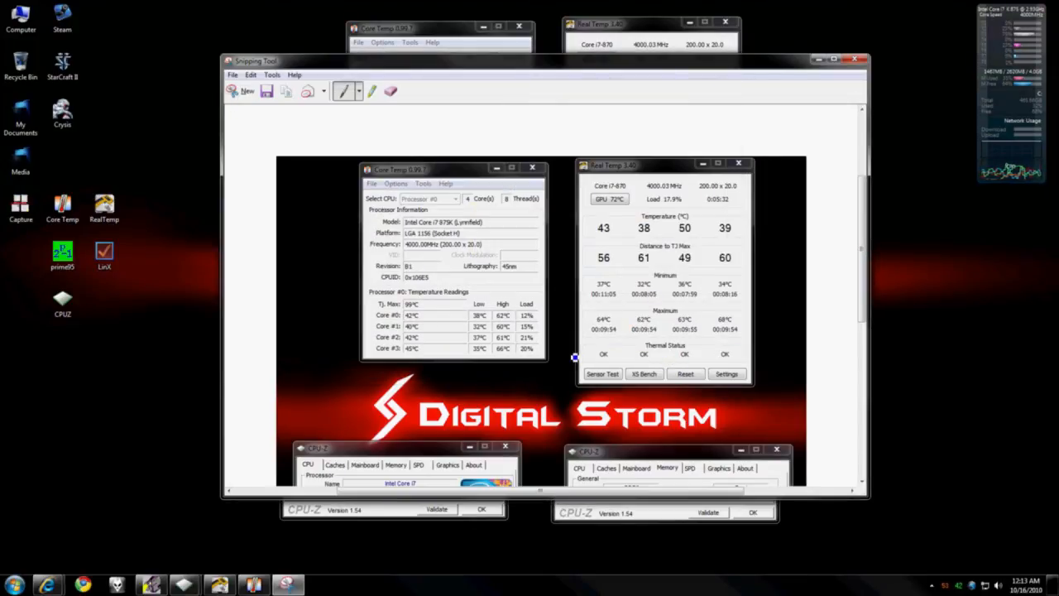
click(856, 59)
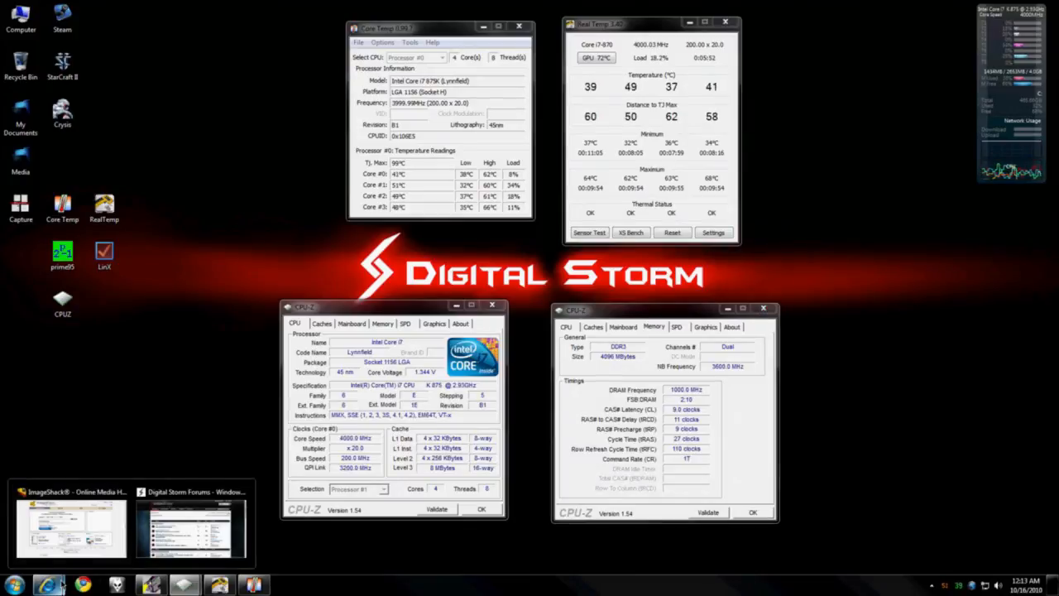
Step: Select Capture.PNG from the Desktop in ImageShack and start the upload
click(70, 526)
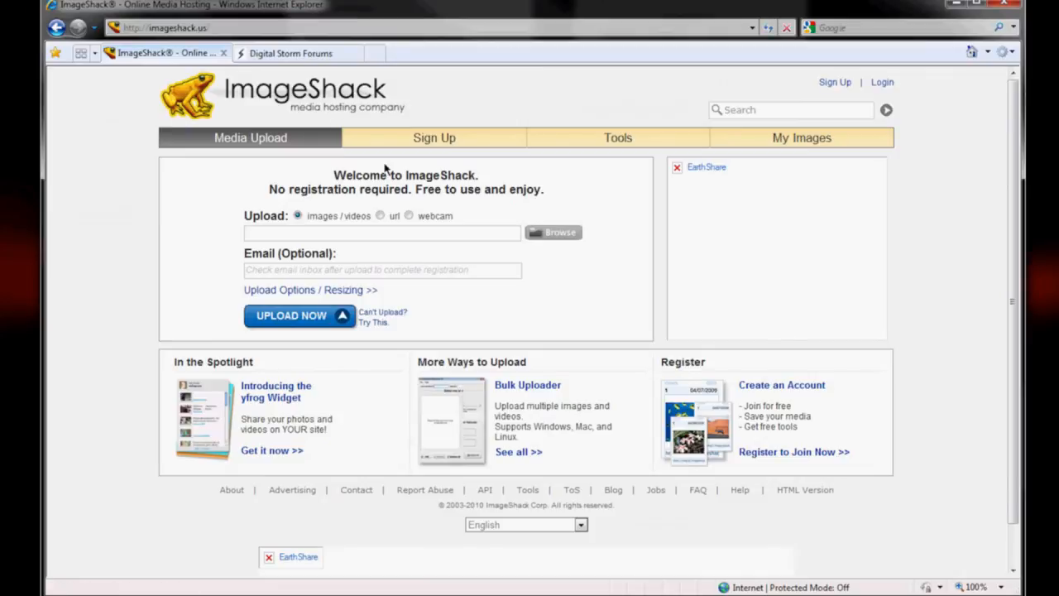
mouse_move(478, 225)
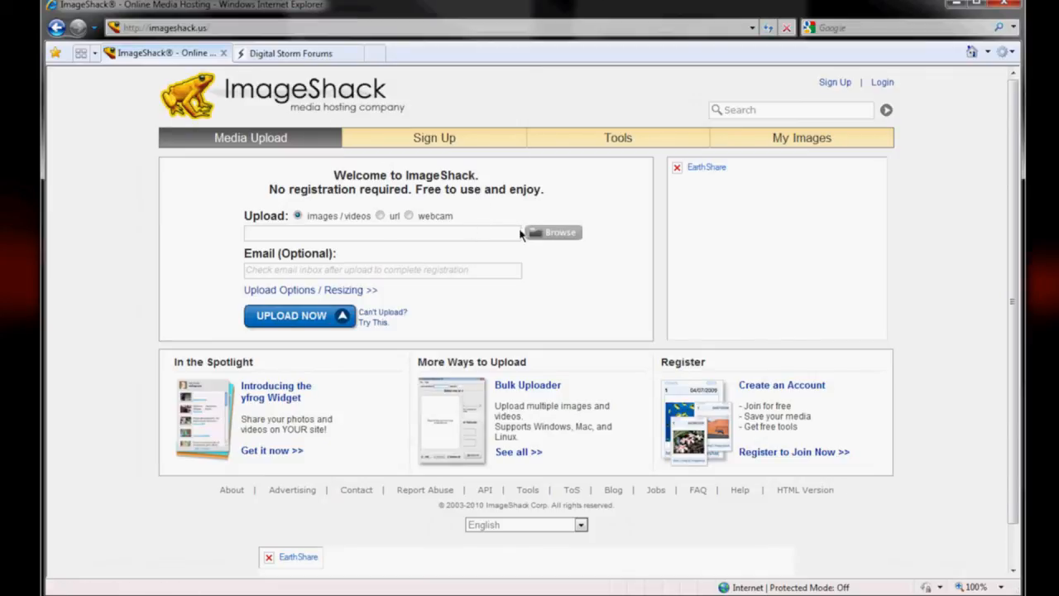
click(559, 231)
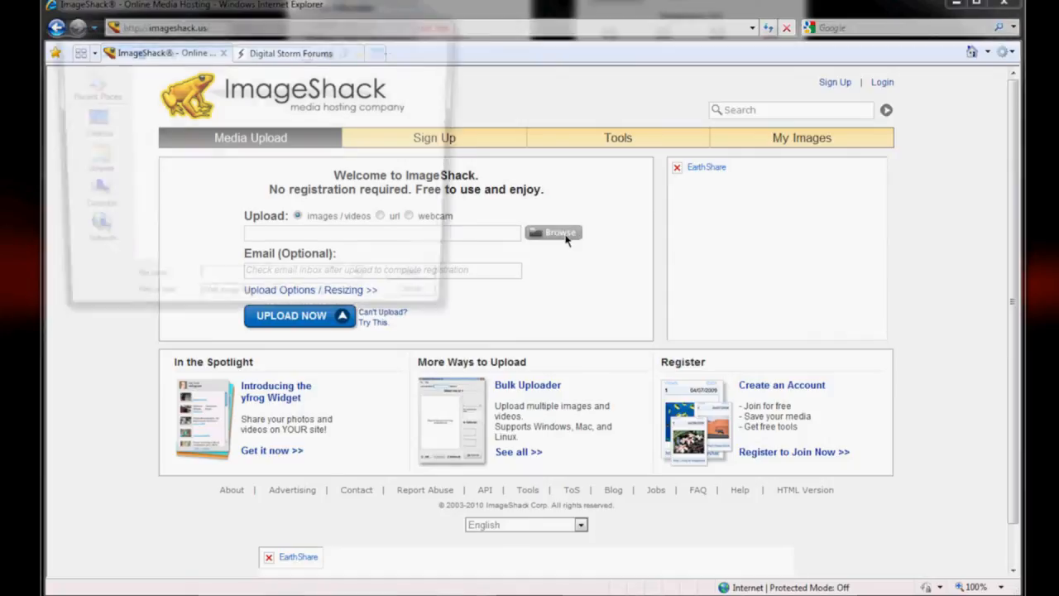
click(559, 232)
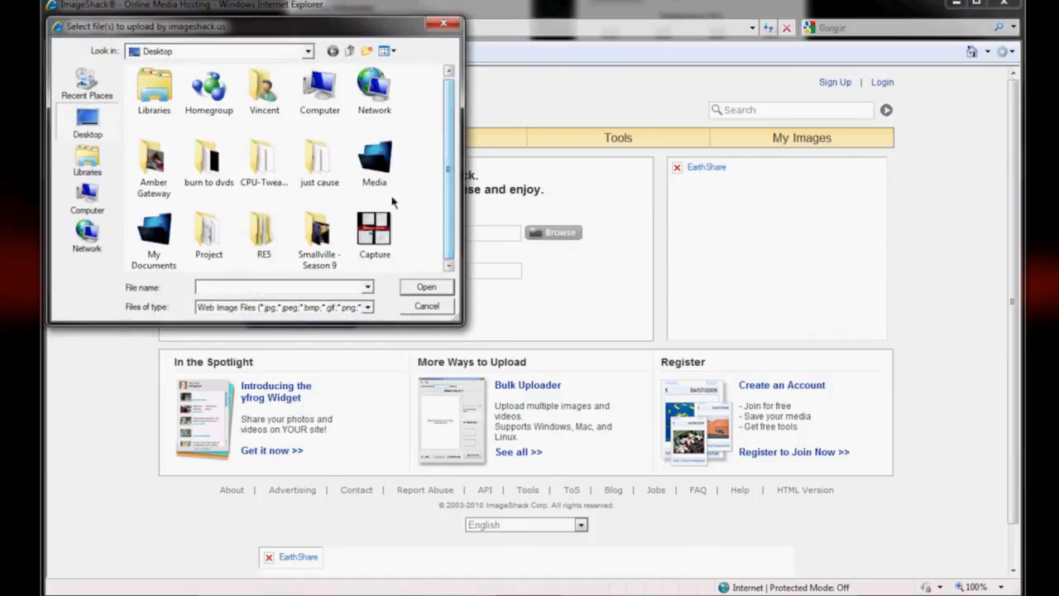
click(374, 228)
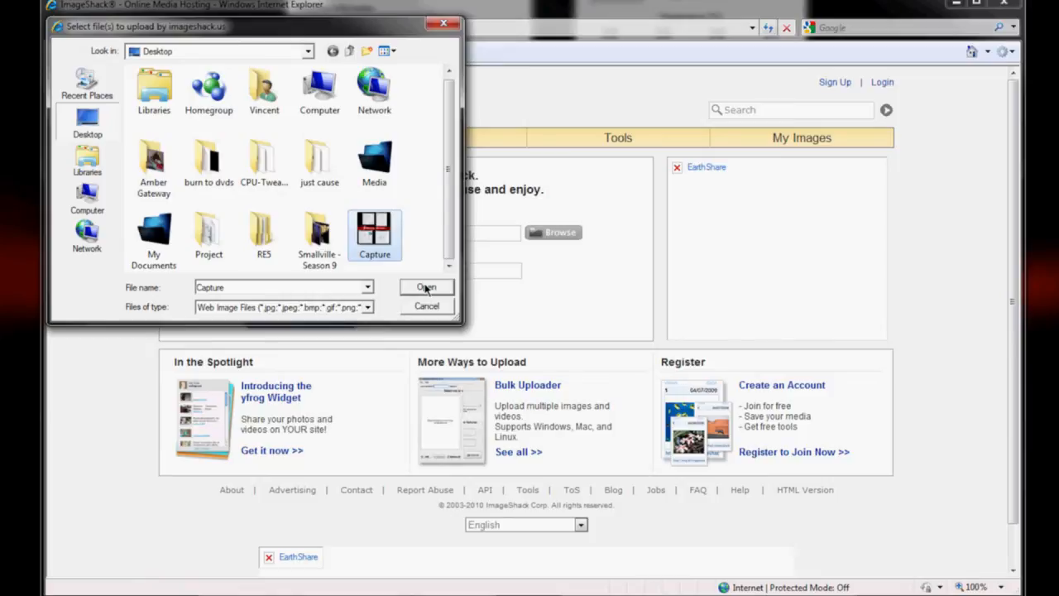
click(425, 287)
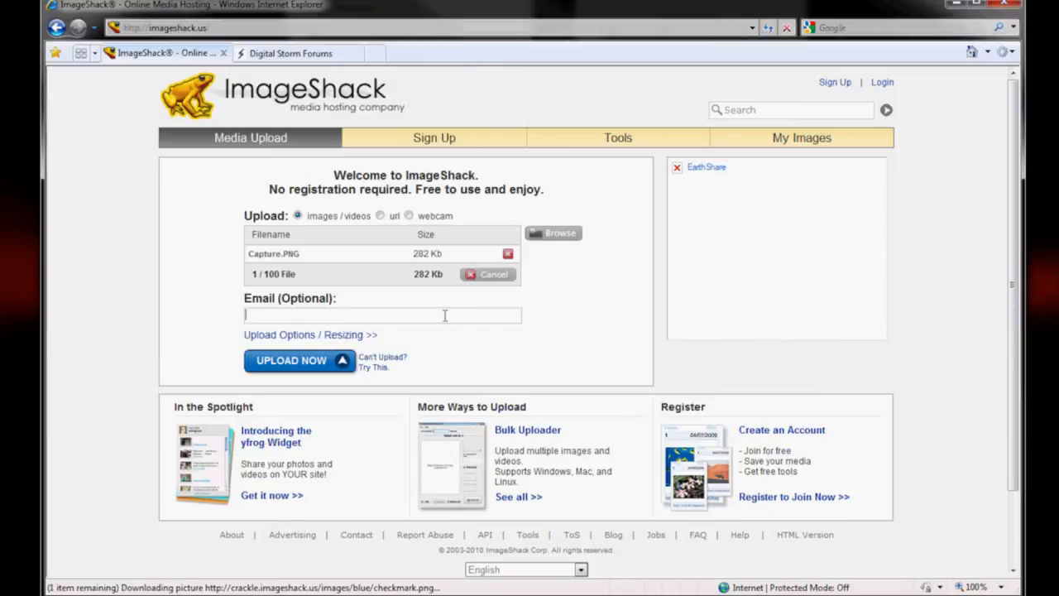
click(291, 361)
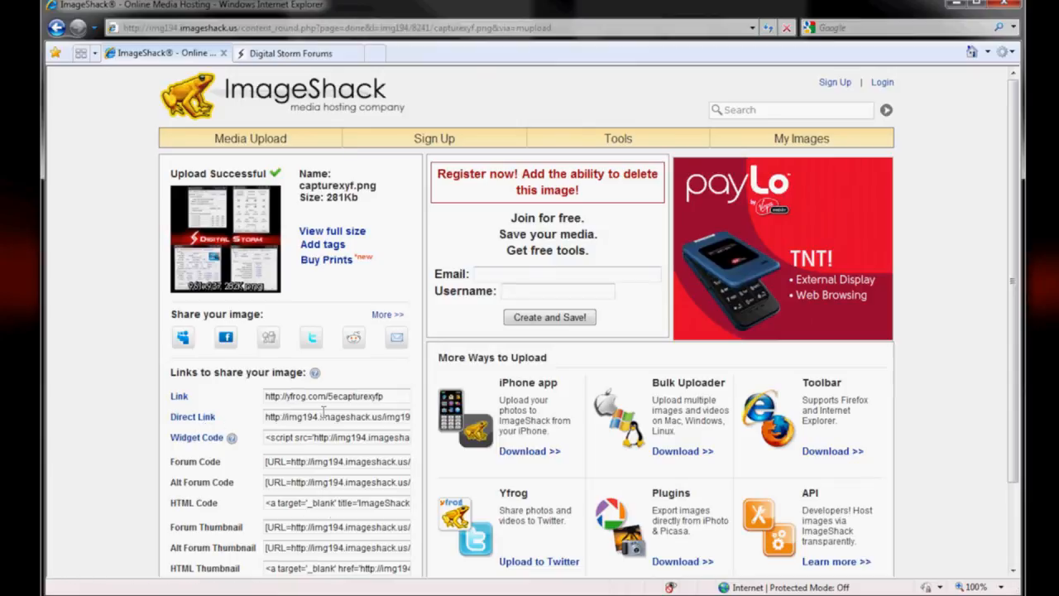
Step: Select the direct link to the uploaded capturexyf.png for copying
triple_click(337, 416)
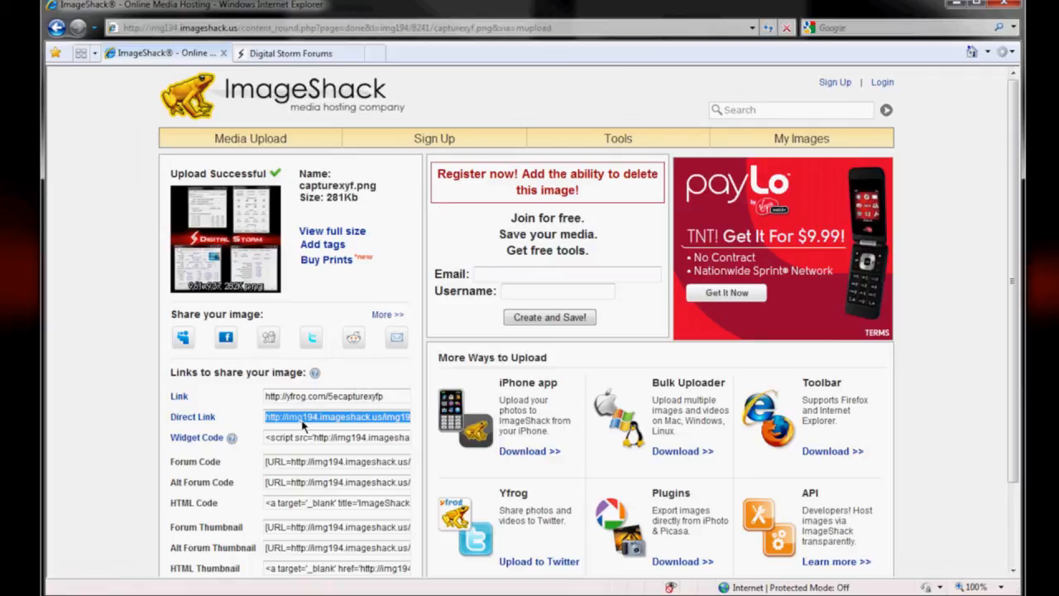
mouse_move(301, 429)
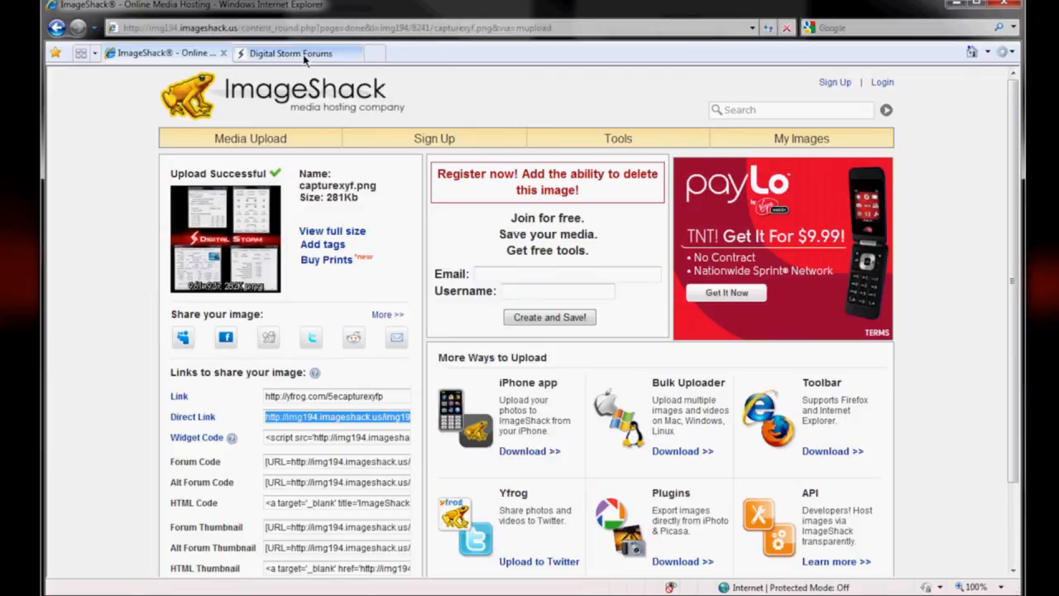
Step: Start a new topic in the Digital Storm Forums Technical Assistance section
click(291, 53)
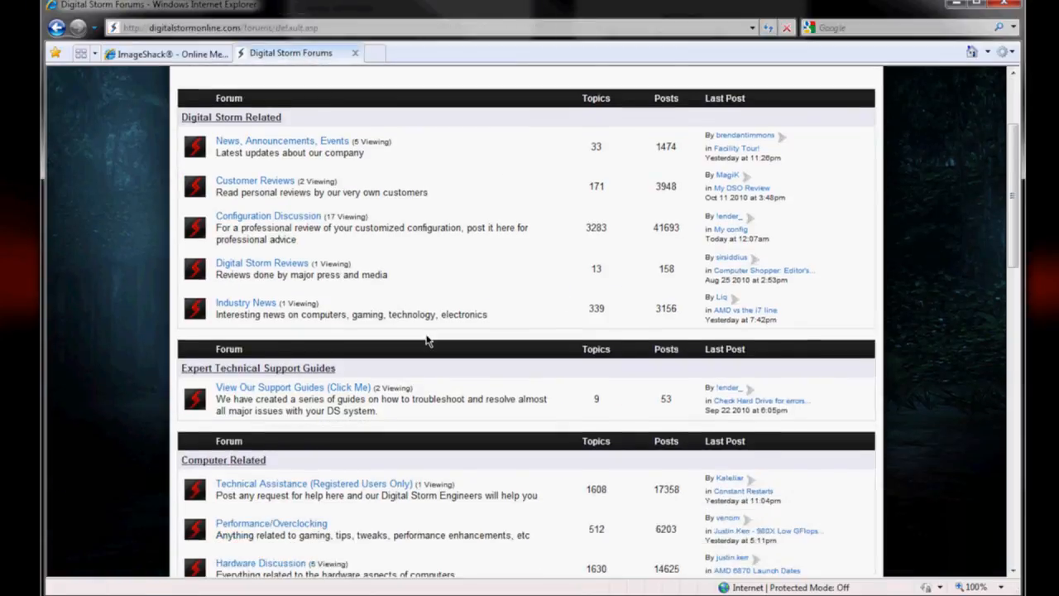
scroll(down, 3)
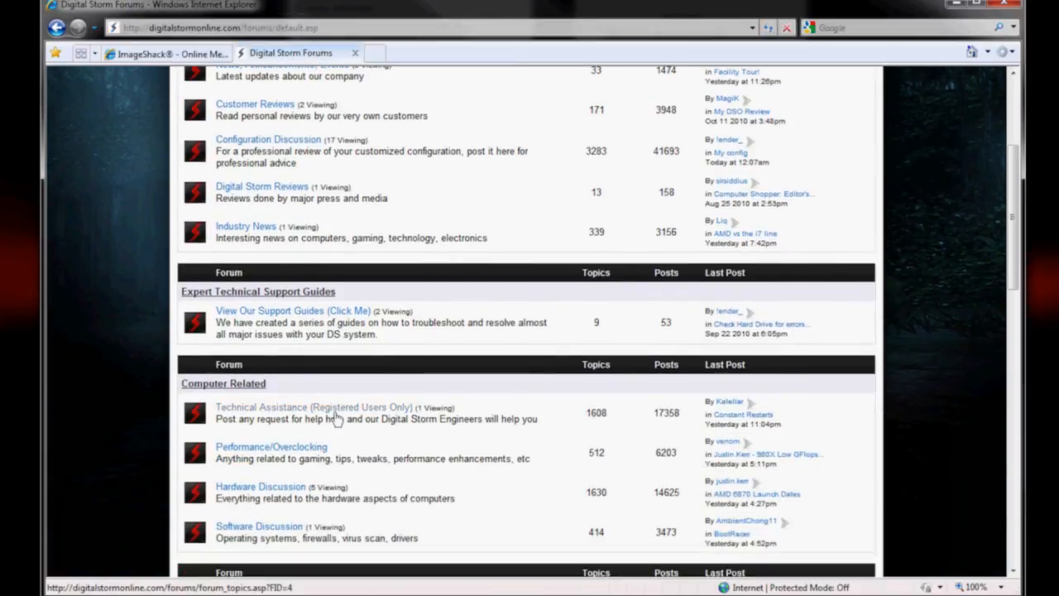
click(311, 407)
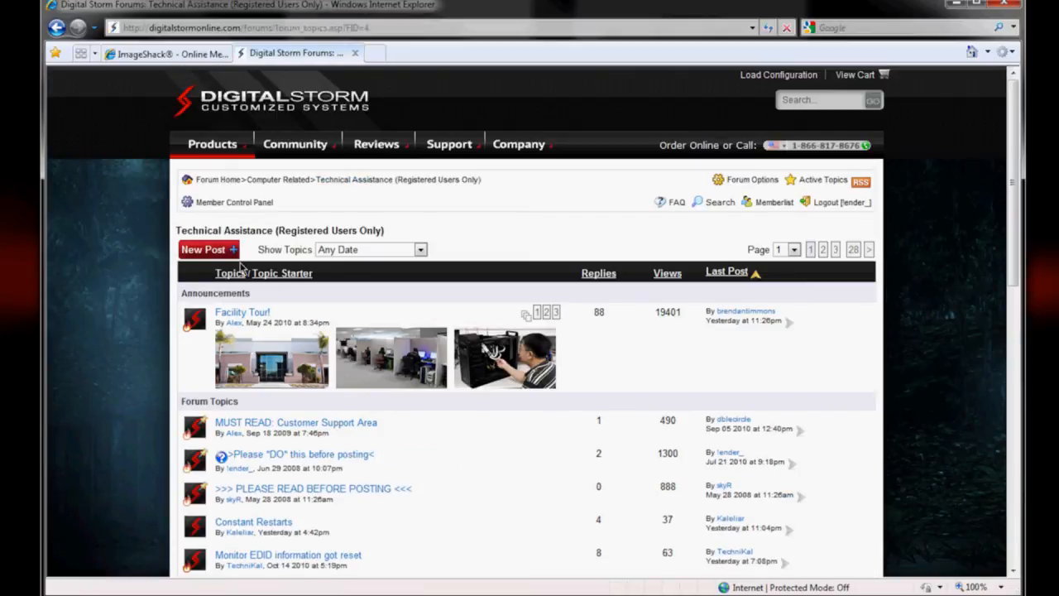
click(202, 248)
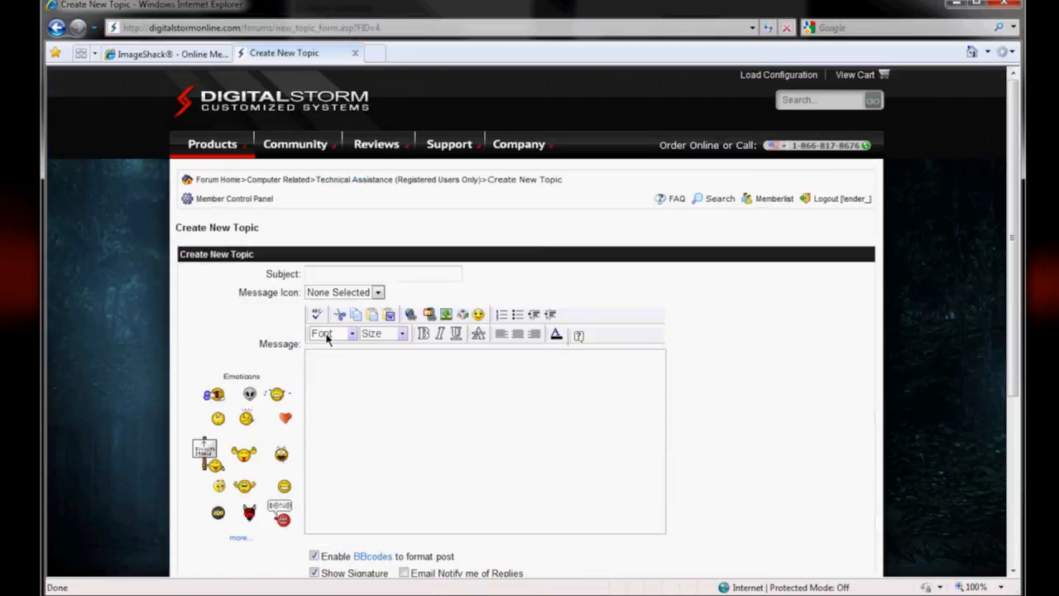
Step: Enter the capturexyf.png ImageShack link into the message wrapped in img tags
text(http://img194.imageshack.us/img194/8241/capturexyf.png)
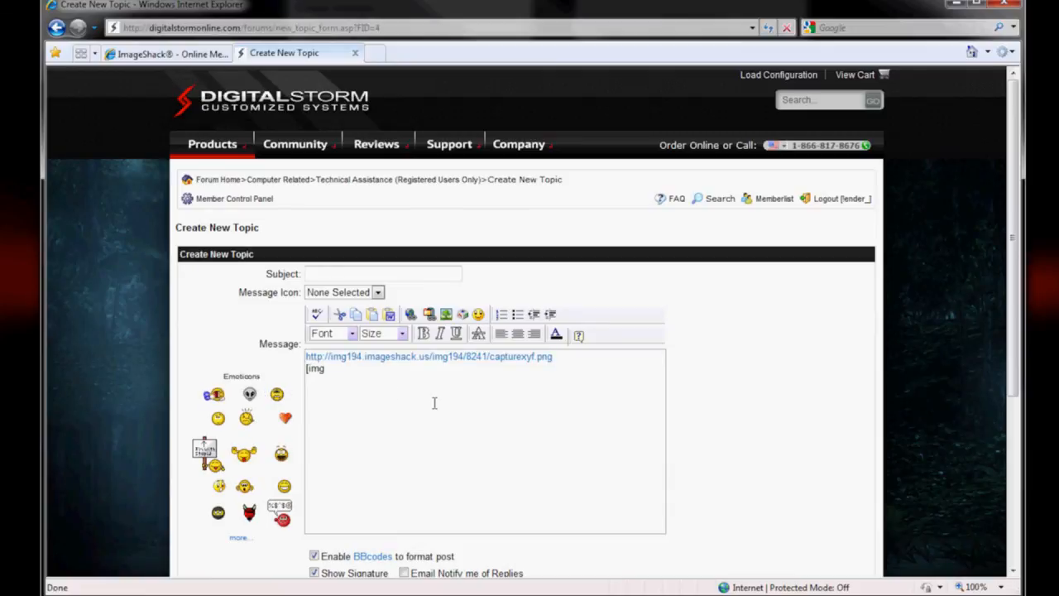
text(http://img194.imageshack.us/img194/8241/capturexyf.png[/img)
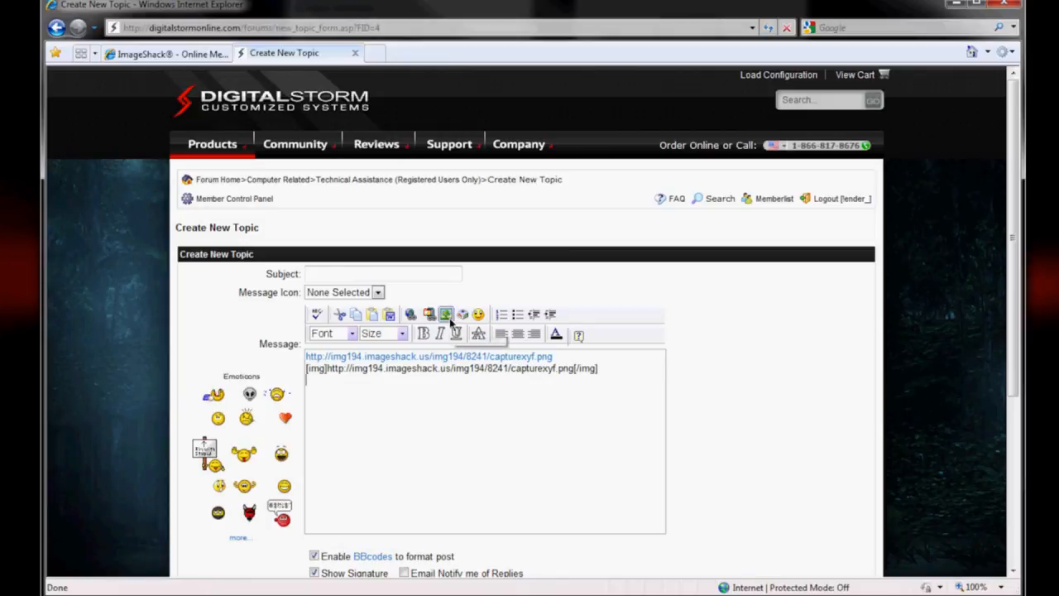
click(429, 315)
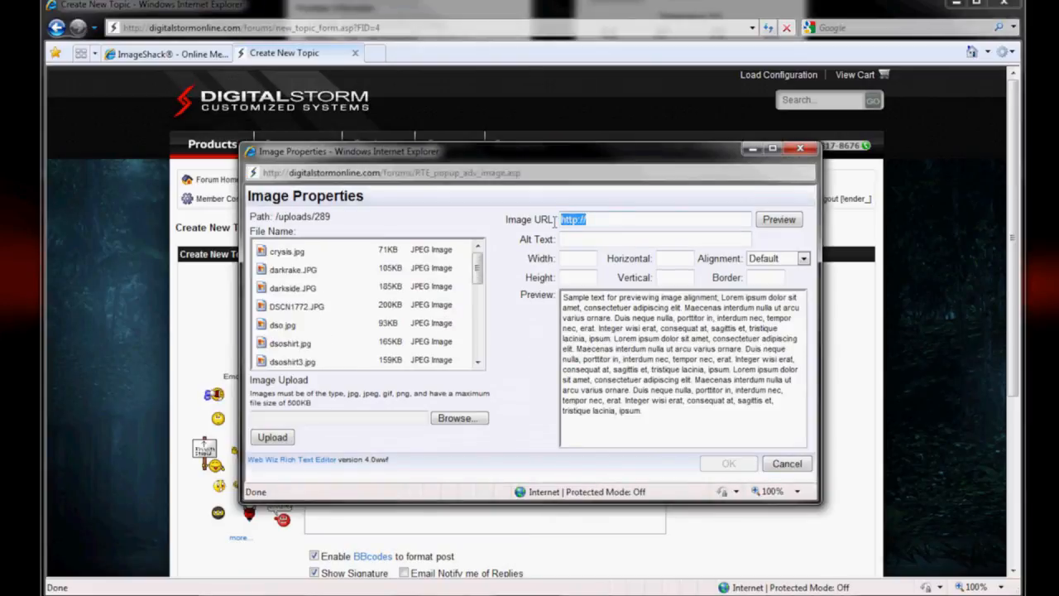
Step: Embed the capturexyf.png screenshot in the message via its ImageShack URL after previewing it
text(imageshack.us/img194/8241/capturexyf.png)
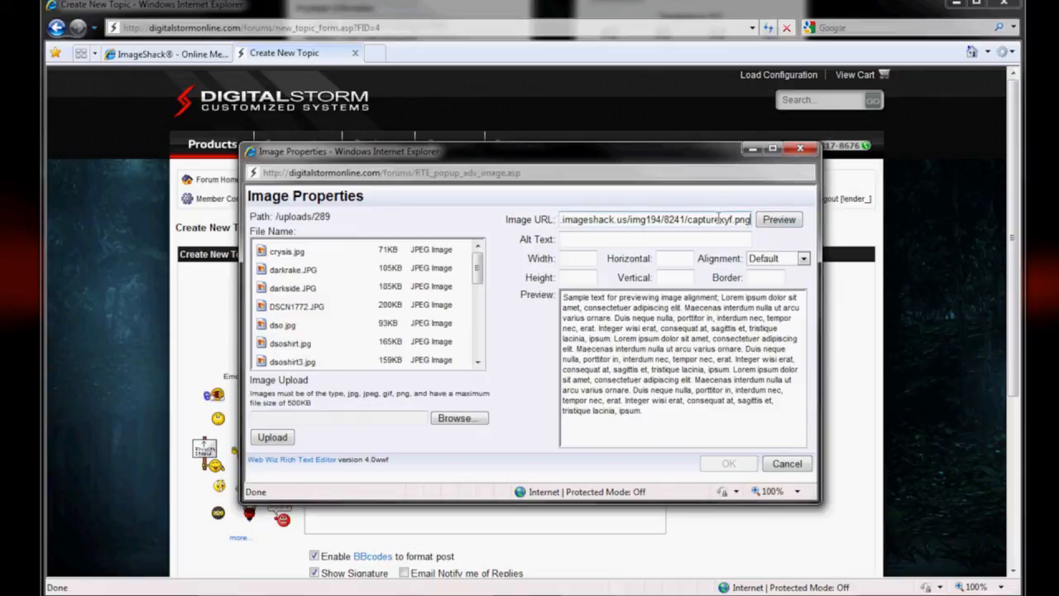
click(777, 218)
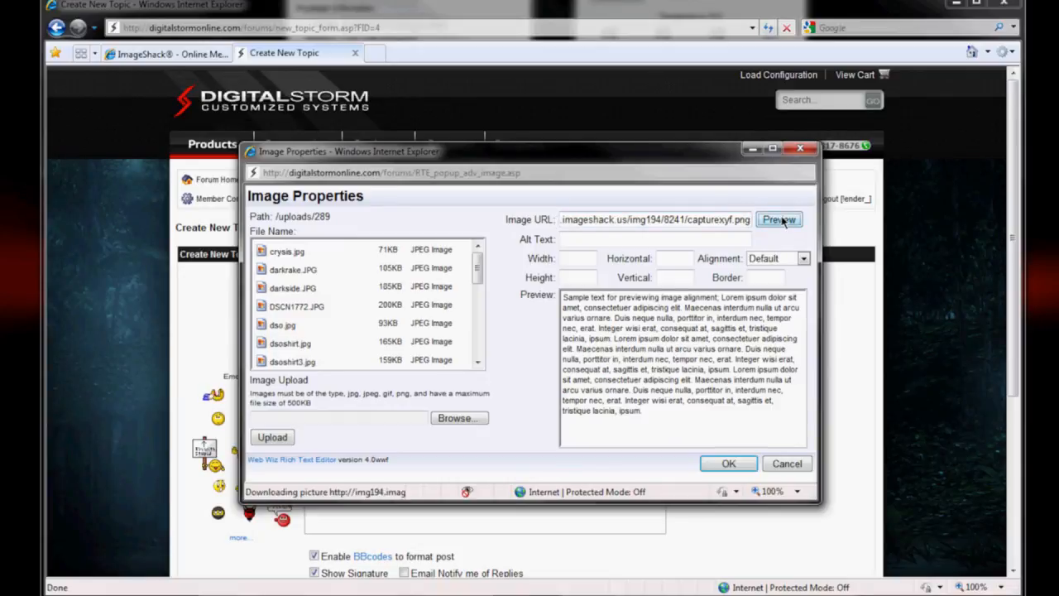
click(777, 219)
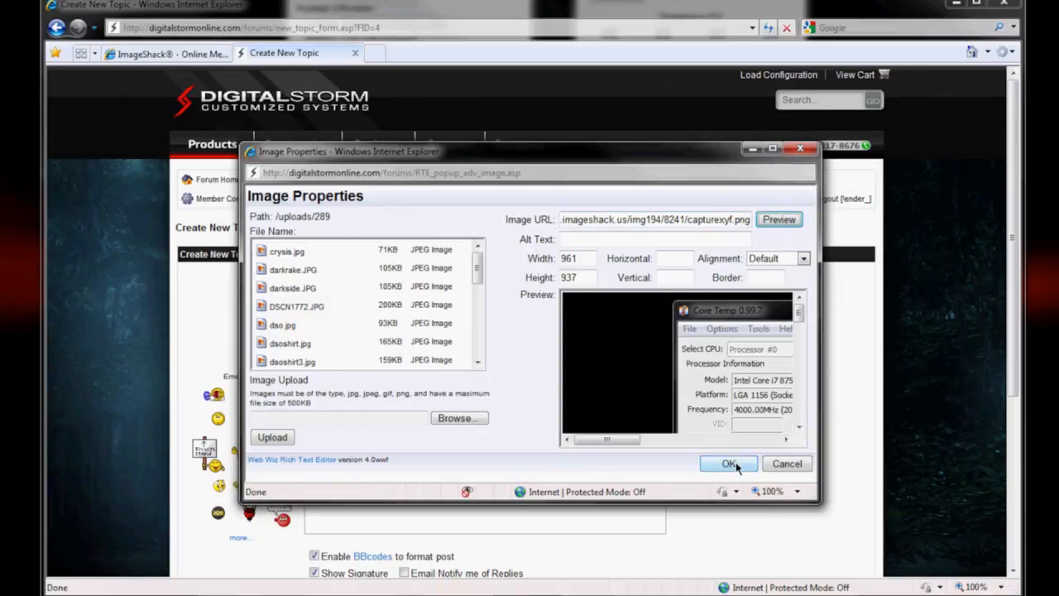
click(728, 463)
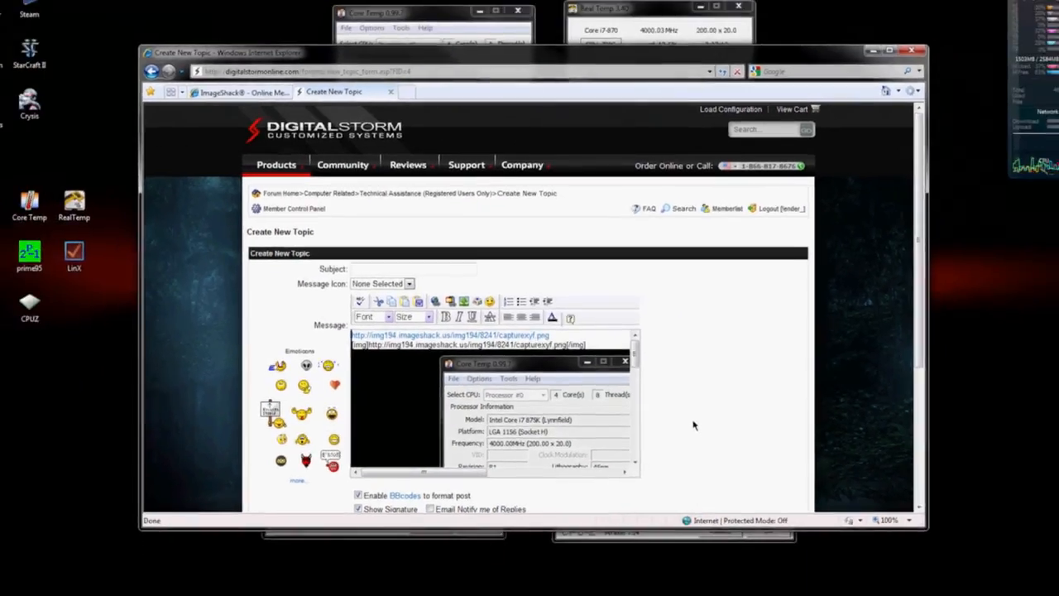